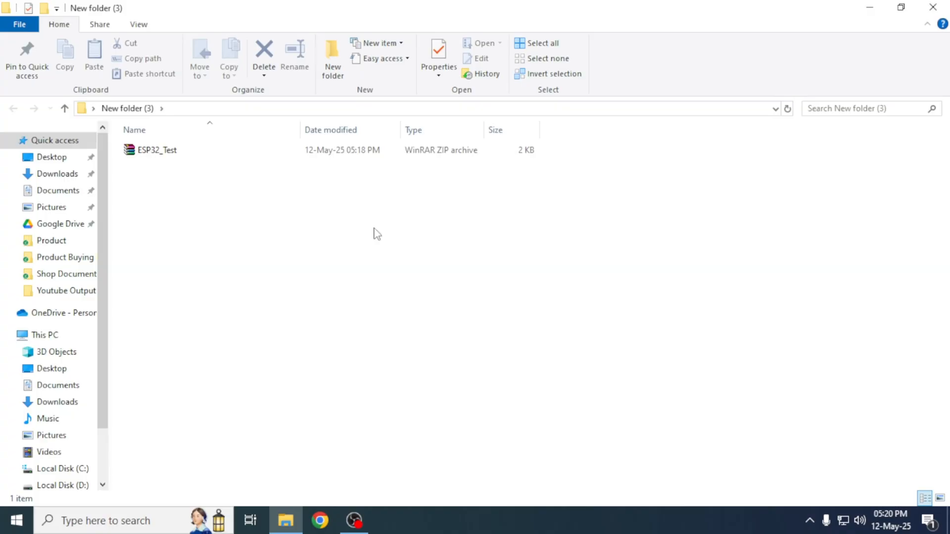
- Extract ESP32_Test.zip here and enter the extracted ESP32_Test folder
click(157, 149)
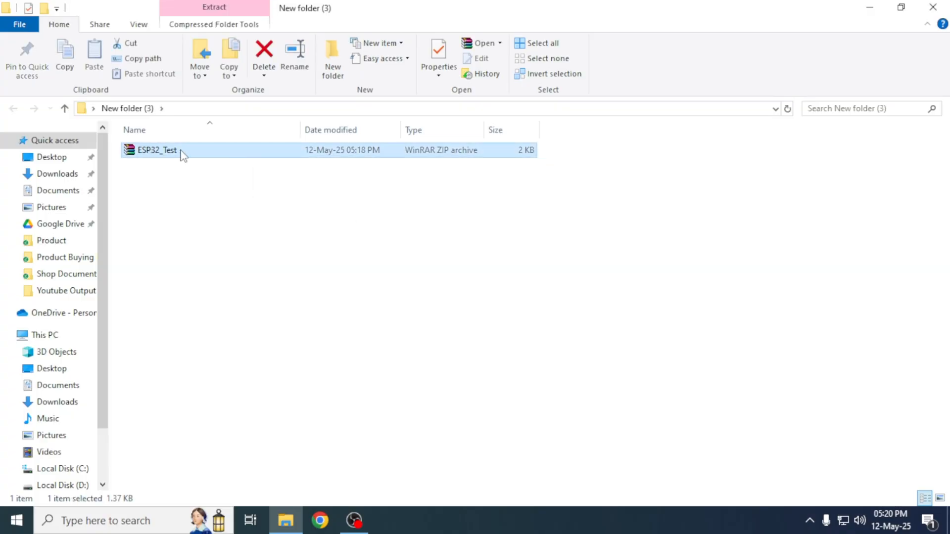
mouse_move(212, 156)
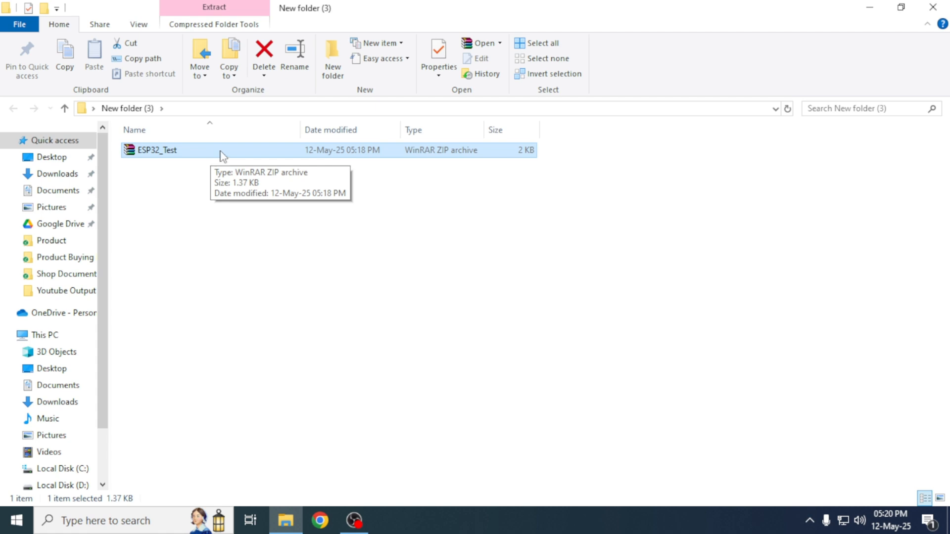
right_click(158, 149)
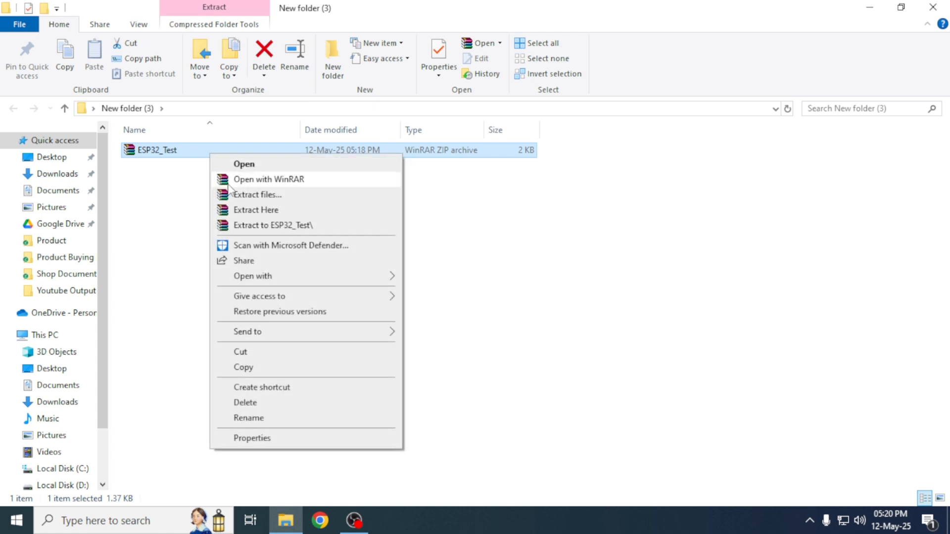
click(255, 210)
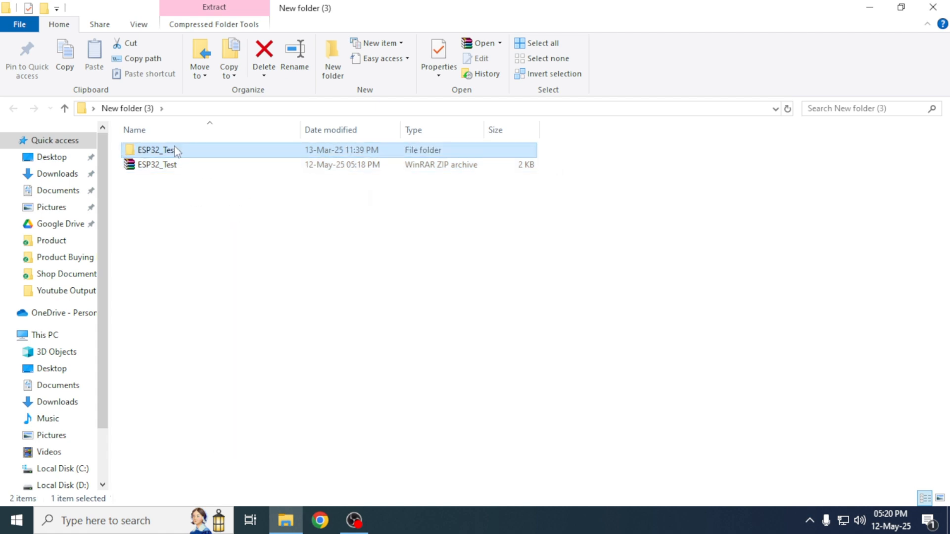
double_click(158, 150)
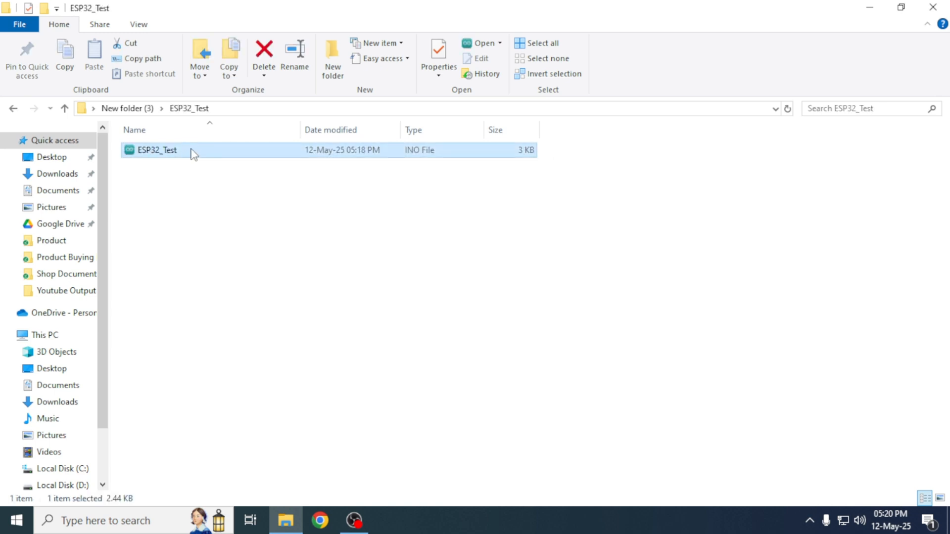
- Load ESP32_Test.ino in the IDE and check its ssid and password lines
double_click(157, 150)
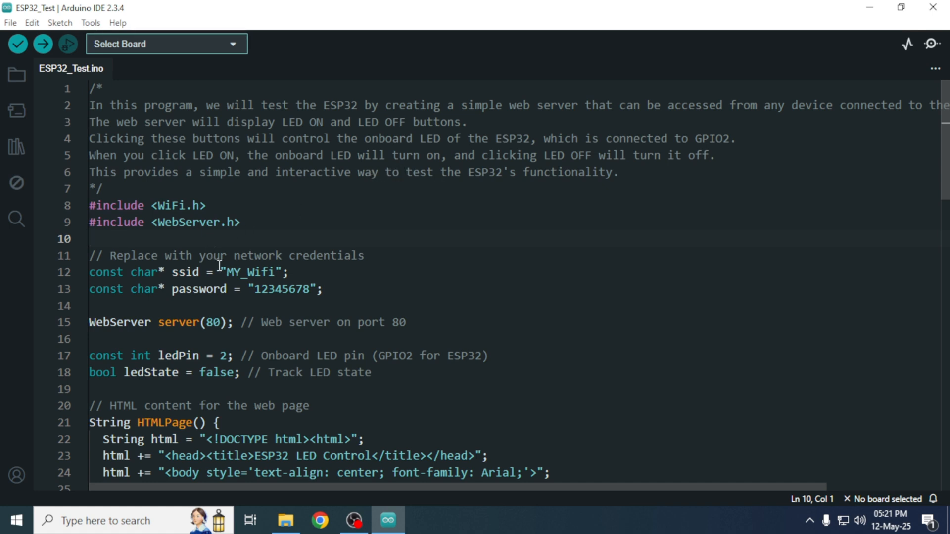
double_click(250, 272)
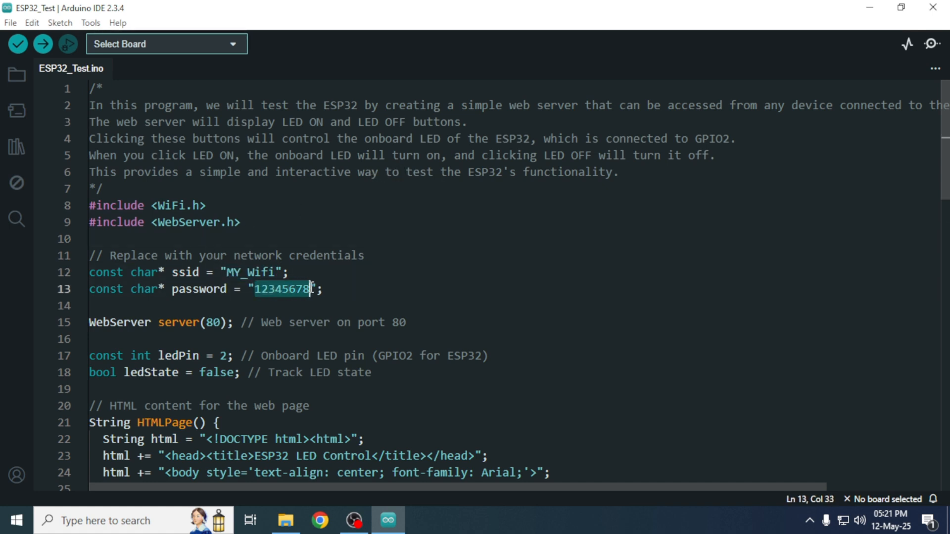
click(269, 289)
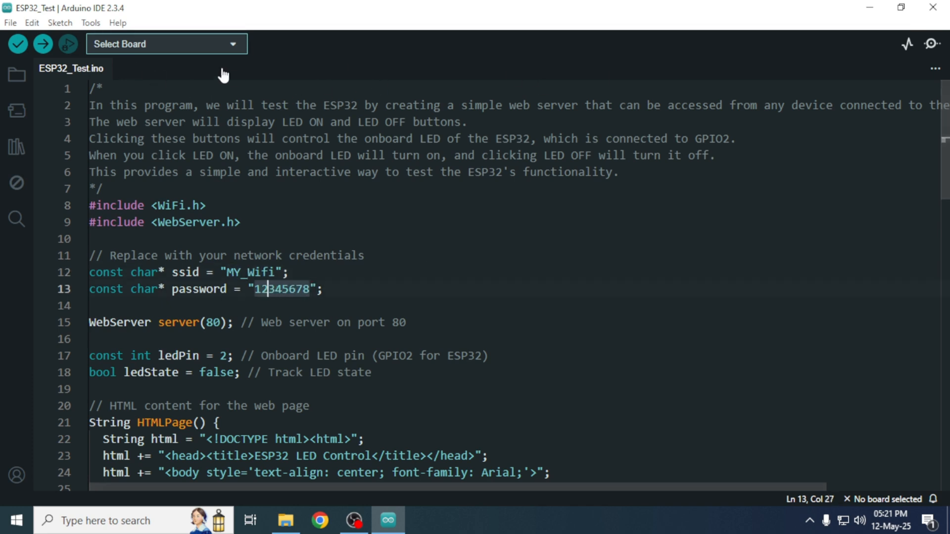
mouse_move(856, 6)
text(d)
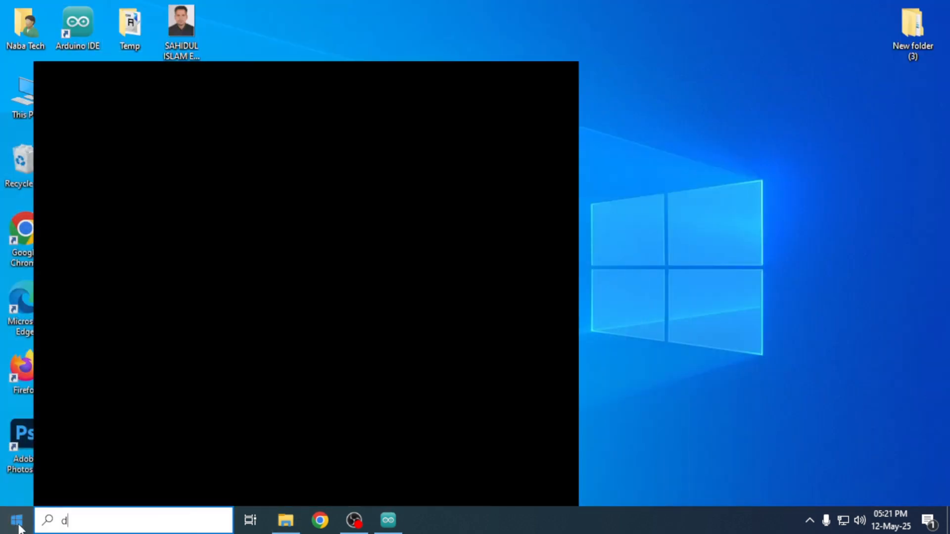
- Find the USB-SERIAL CH340 adapter on COM4 under Ports (COM & LPT) in Device Manager
text(evice Manager)
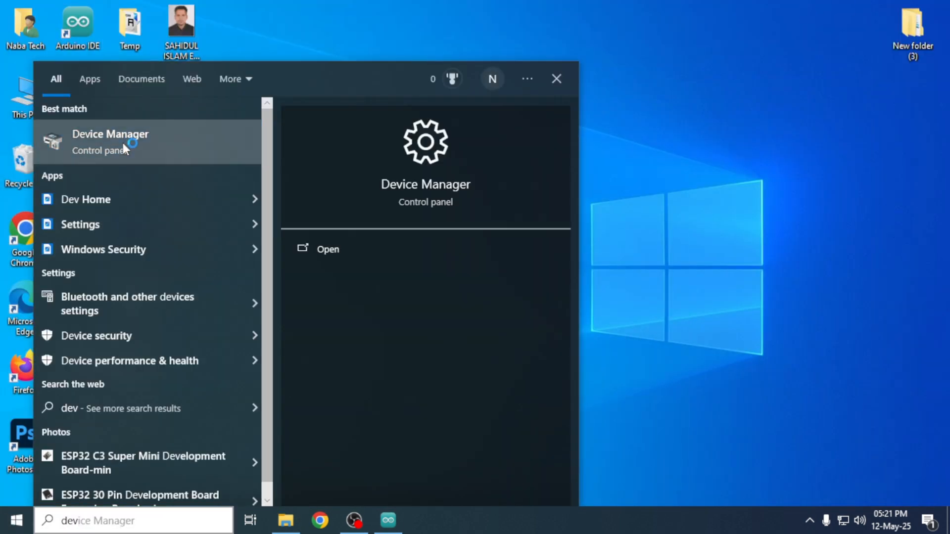
click(110, 142)
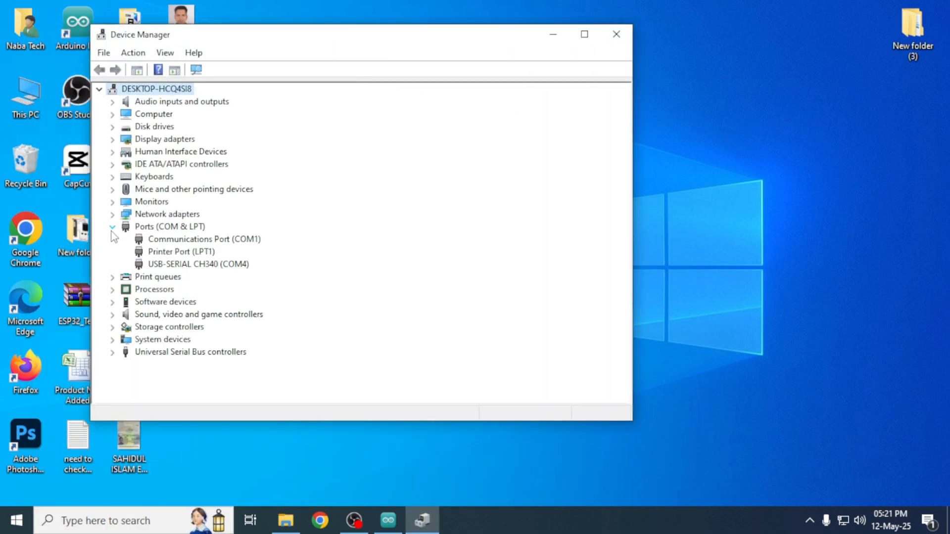
click(197, 263)
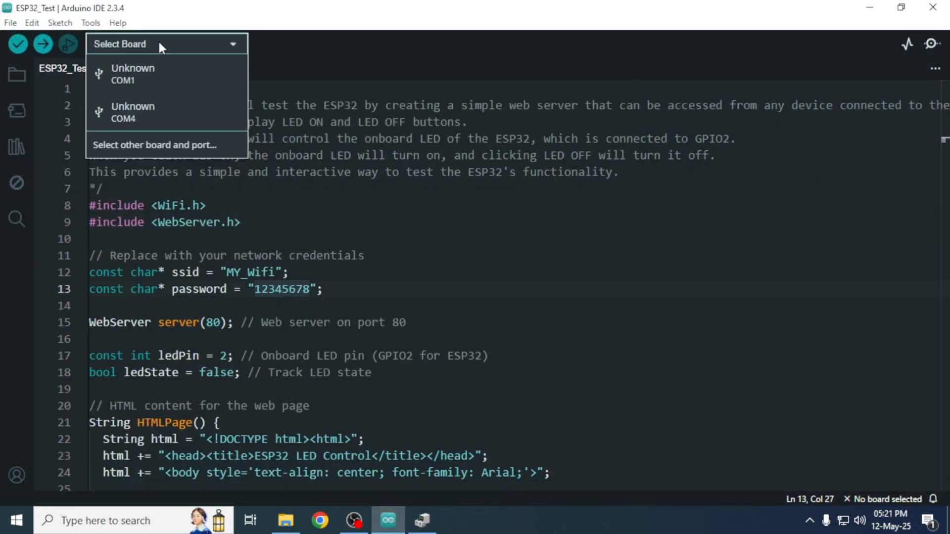
- Choose ESP32 Dev Module as board and COM4 Serial Port, searching 'esp32 dev', and confirm
click(155, 144)
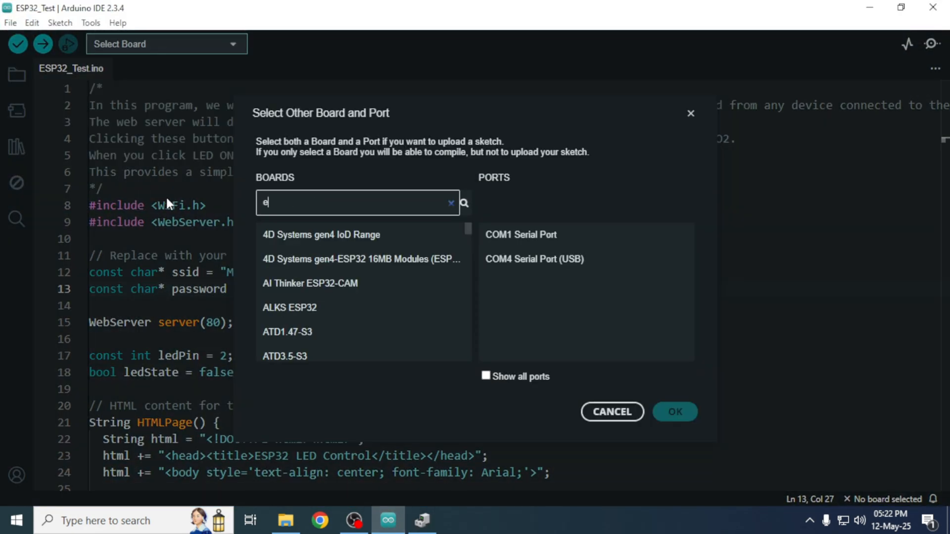
text(sp32 dev)
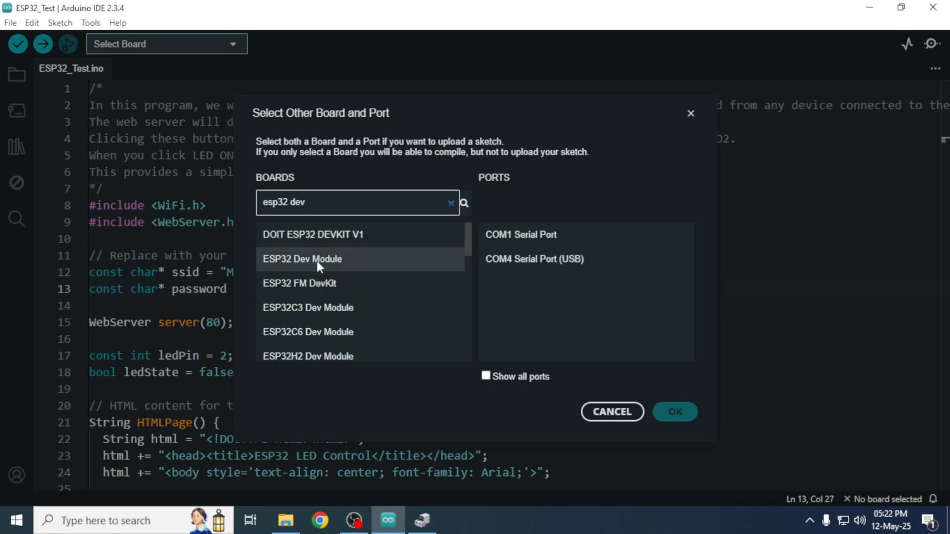
mouse_move(326, 269)
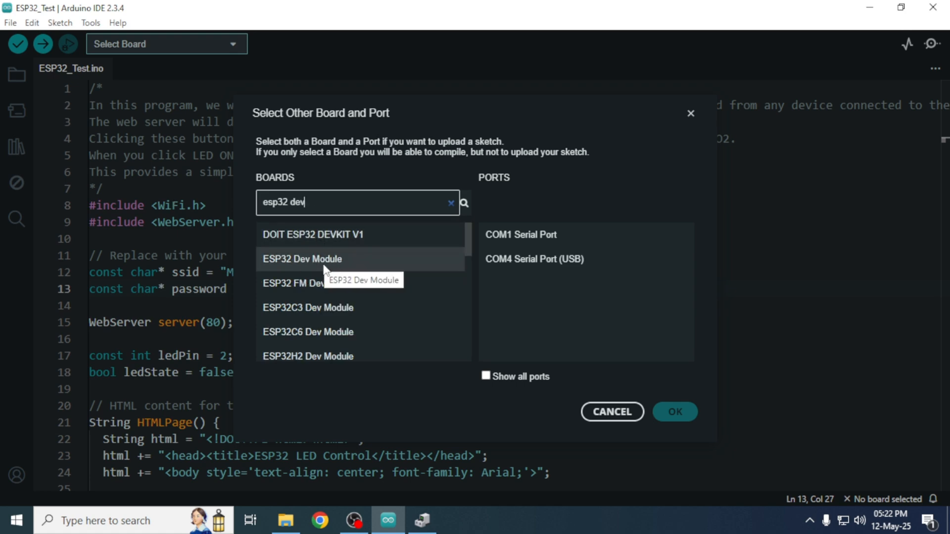
click(302, 258)
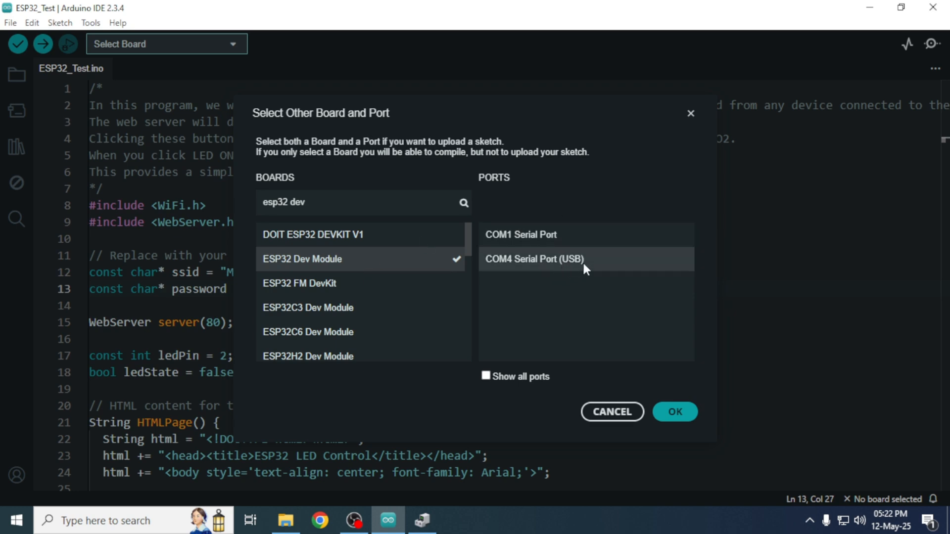
click(533, 258)
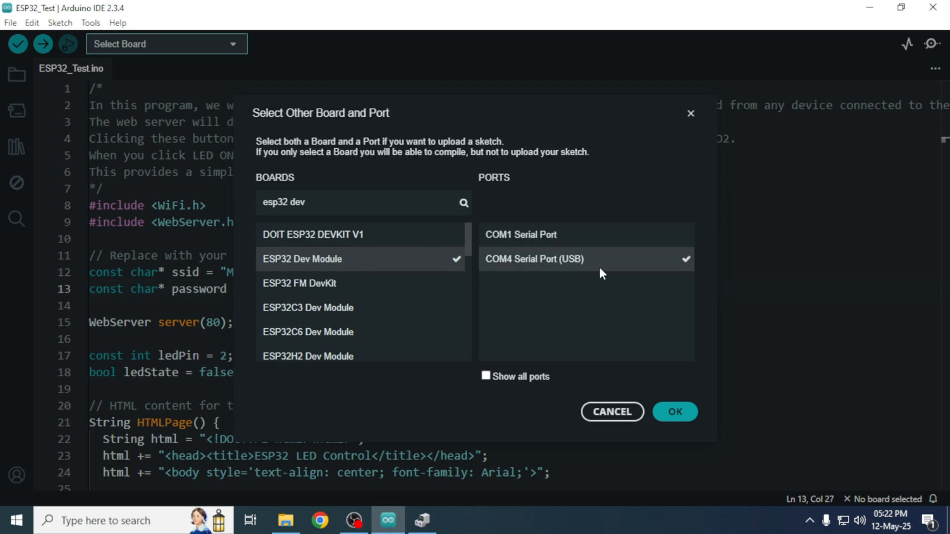
click(674, 411)
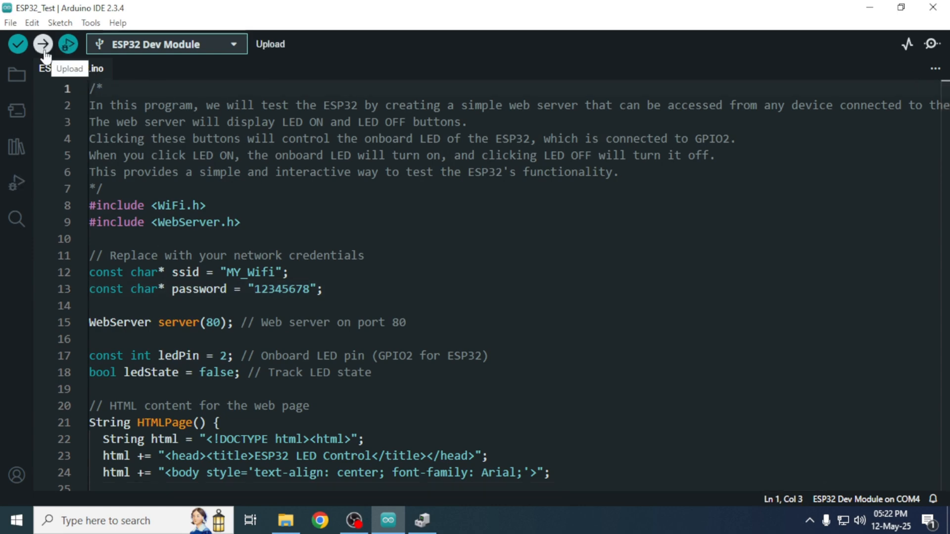
- Upload the sketch to the ESP32 until the output reports a hard reset via RTS pin
click(42, 43)
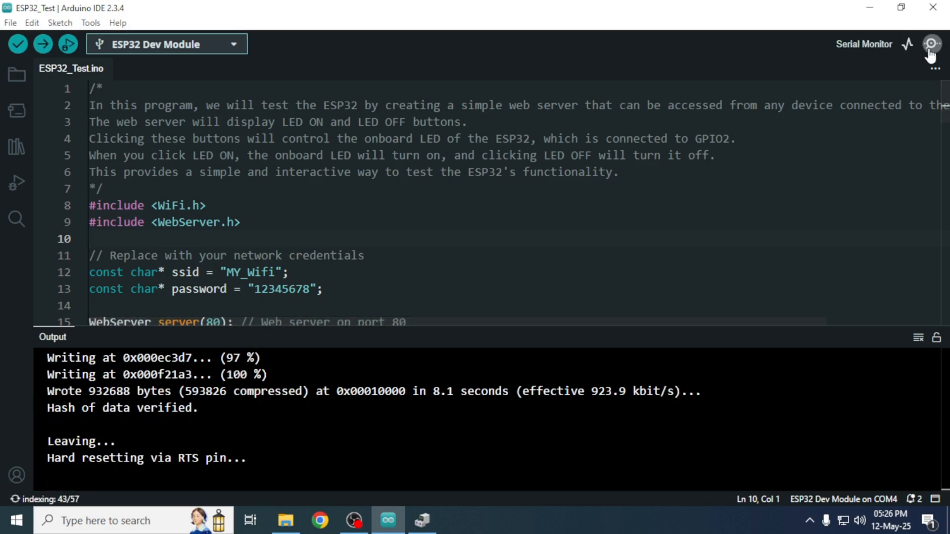
- Start the Serial Monitor for COM4 at 115200 baud
click(907, 44)
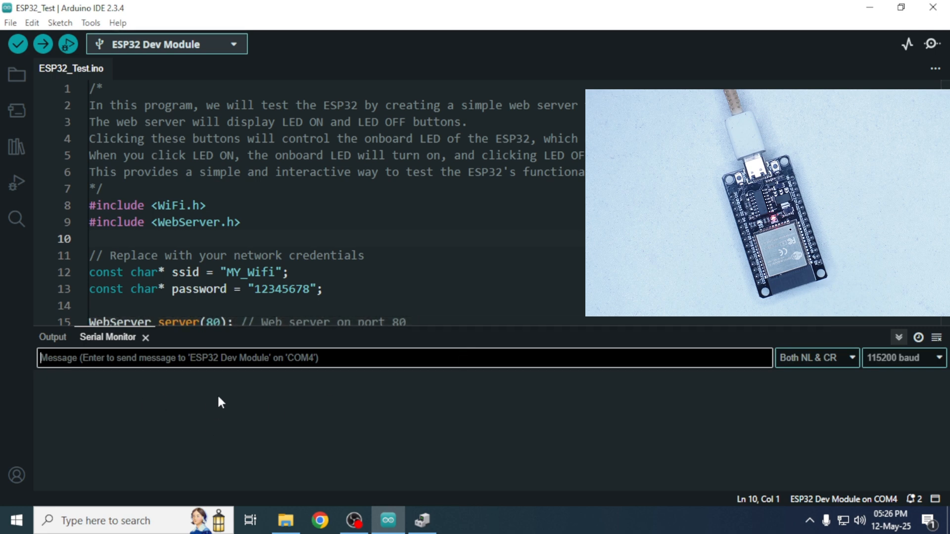
mouse_move(60, 394)
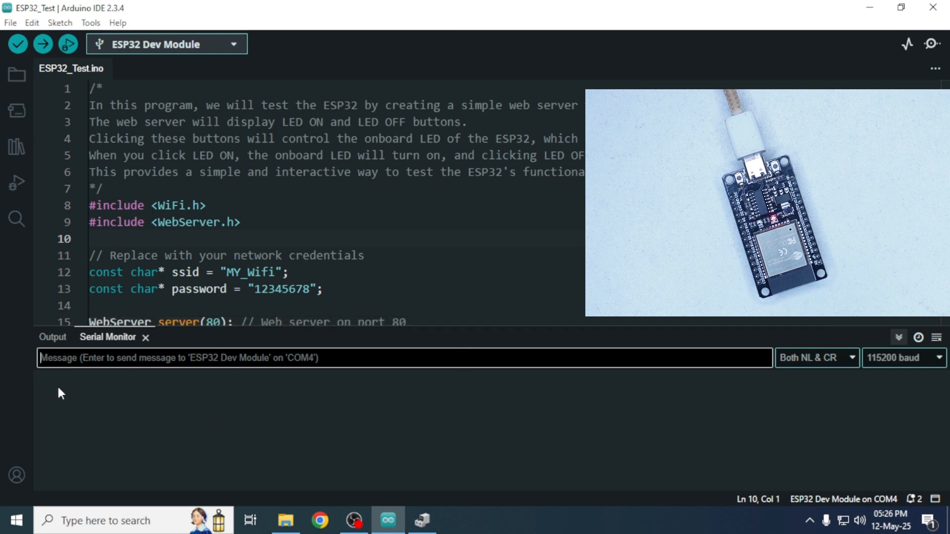
mouse_move(3, 285)
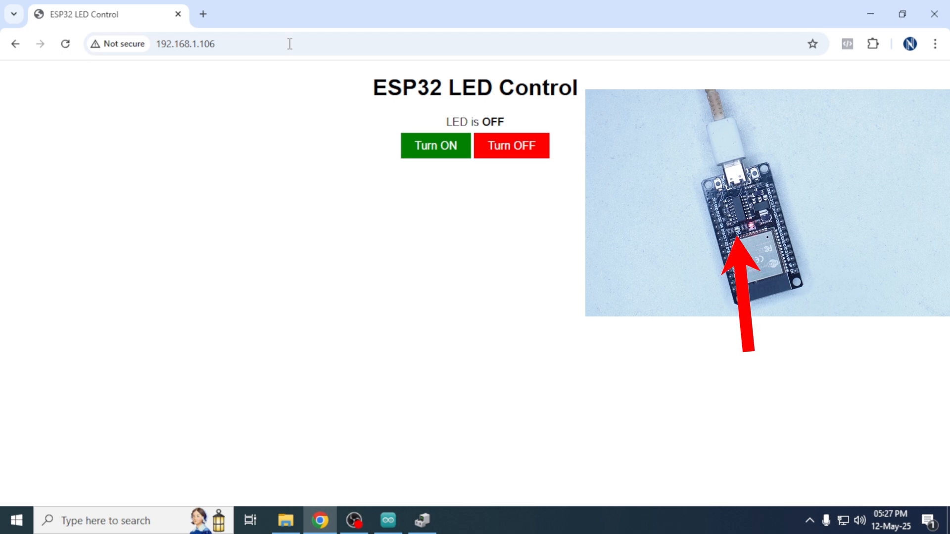
- Toggle the onboard LED with Turn ON and Turn OFF twice, ending with LED OFF
click(435, 145)
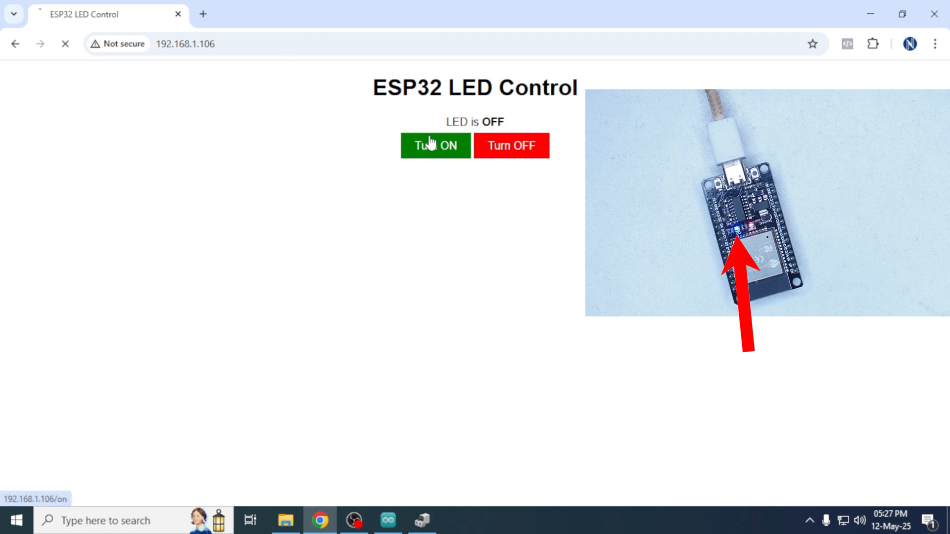
click(436, 145)
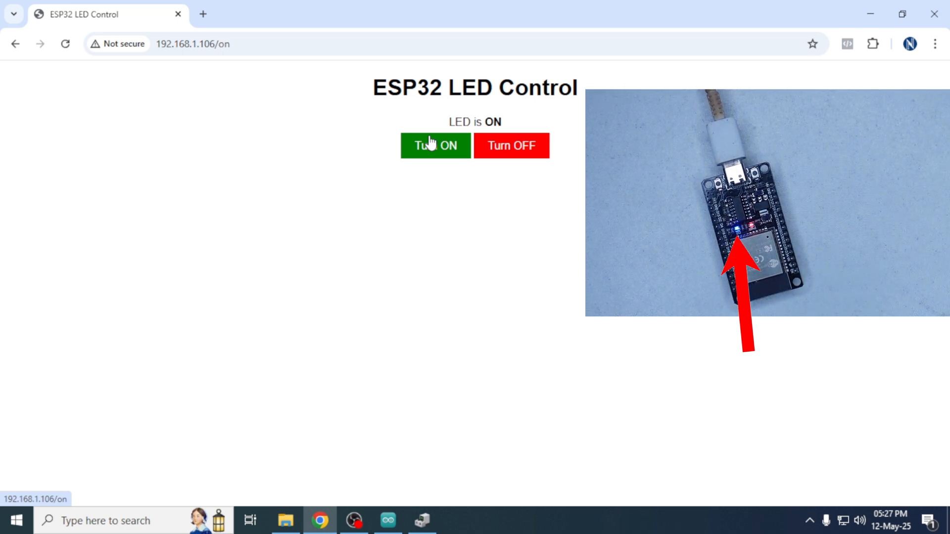
click(510, 145)
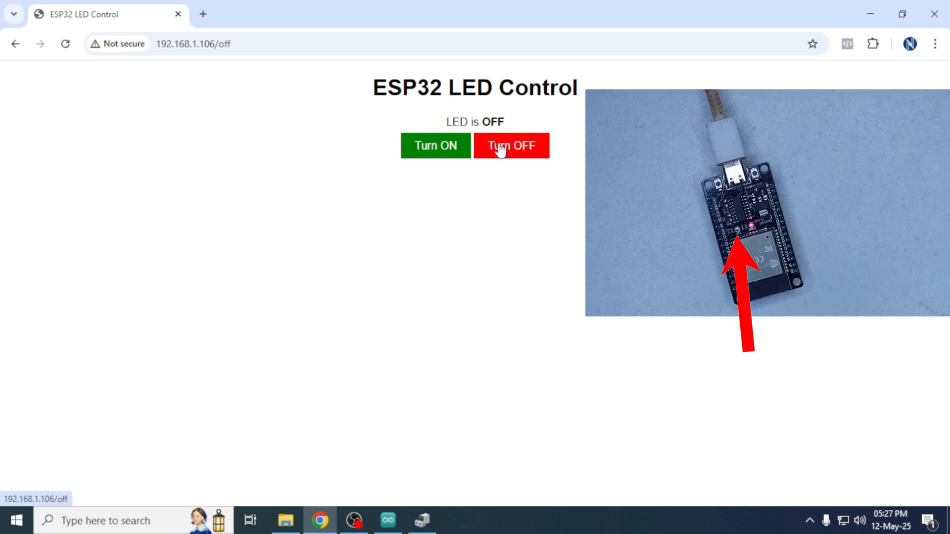
click(435, 146)
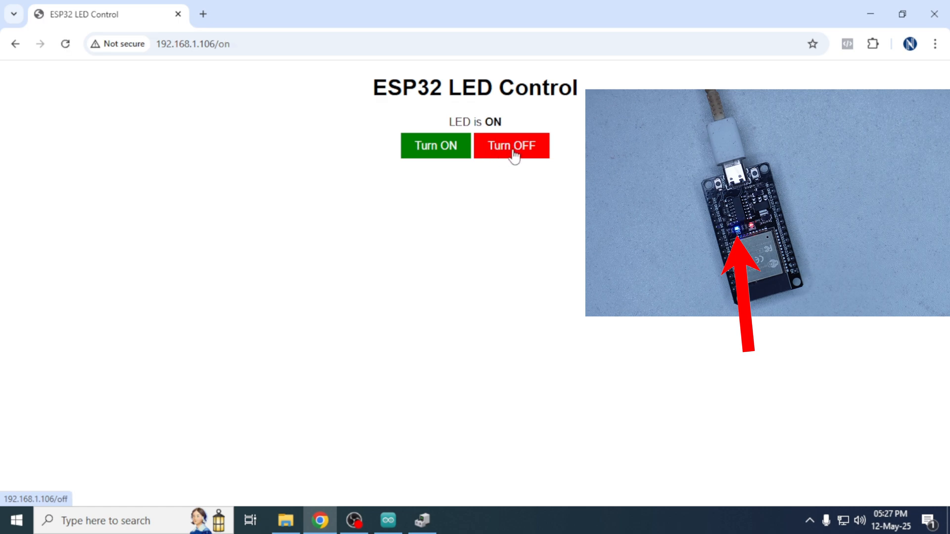
click(511, 146)
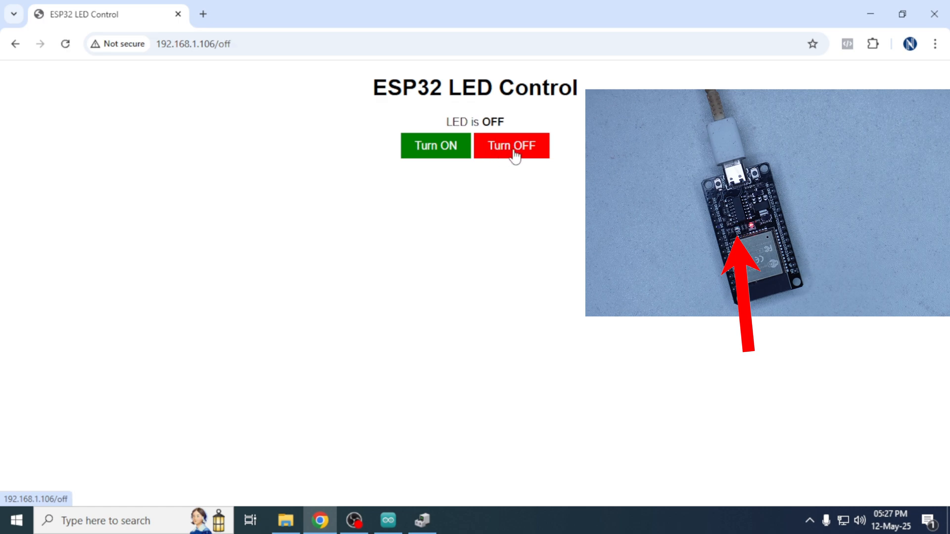
mouse_move(514, 154)
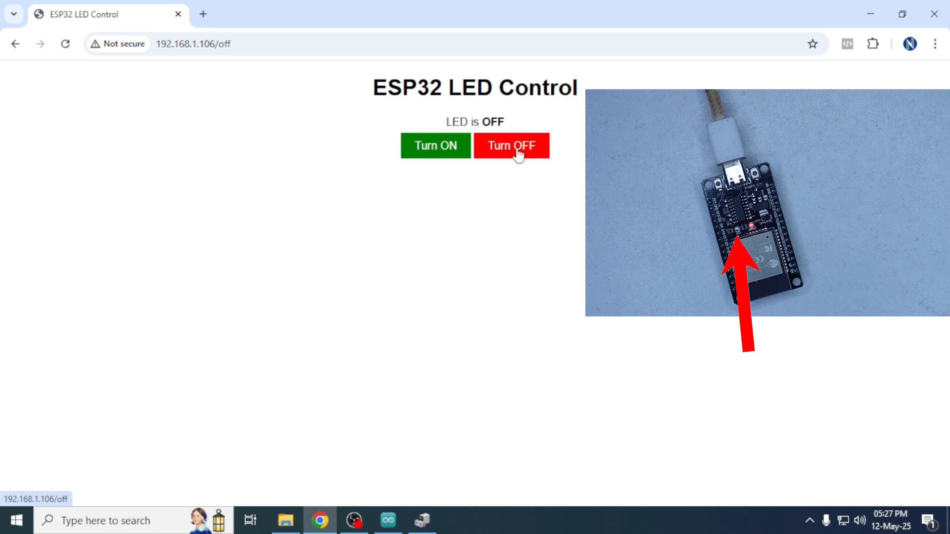